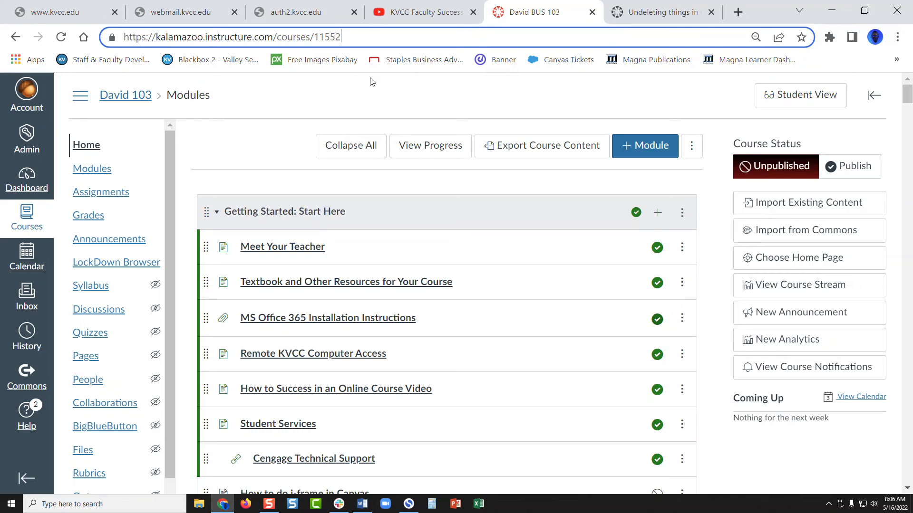
Navigate to the course's undelete page by appending /undelete to the course URL
{"action": "type", "text": "/undelete"}
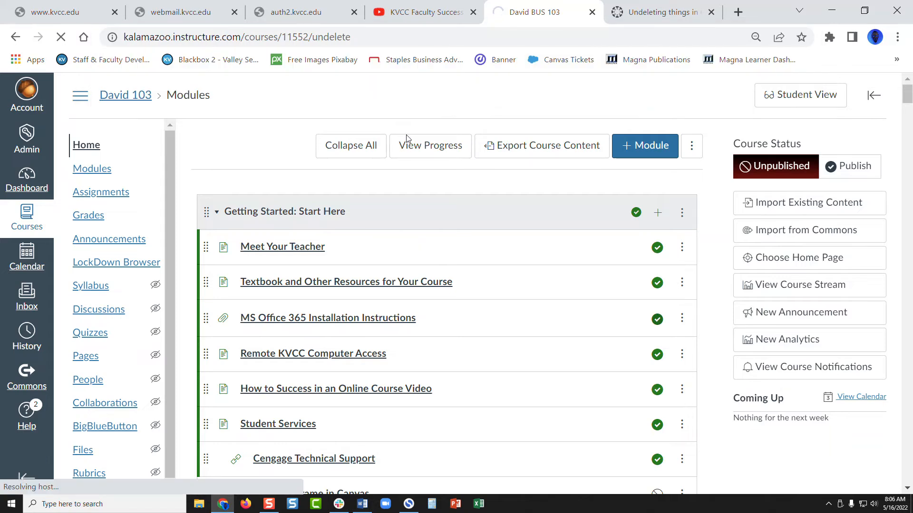
{"action": "mouse_move", "coordinate": [430, 197]}
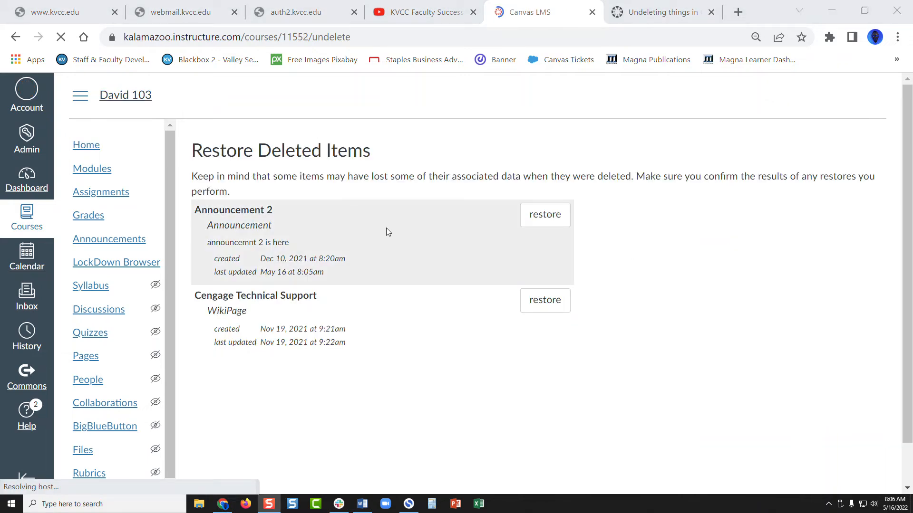
Locate Announcement 2 in the Restore Deleted Items list
{"action": "left_click", "coordinate": [544, 215]}
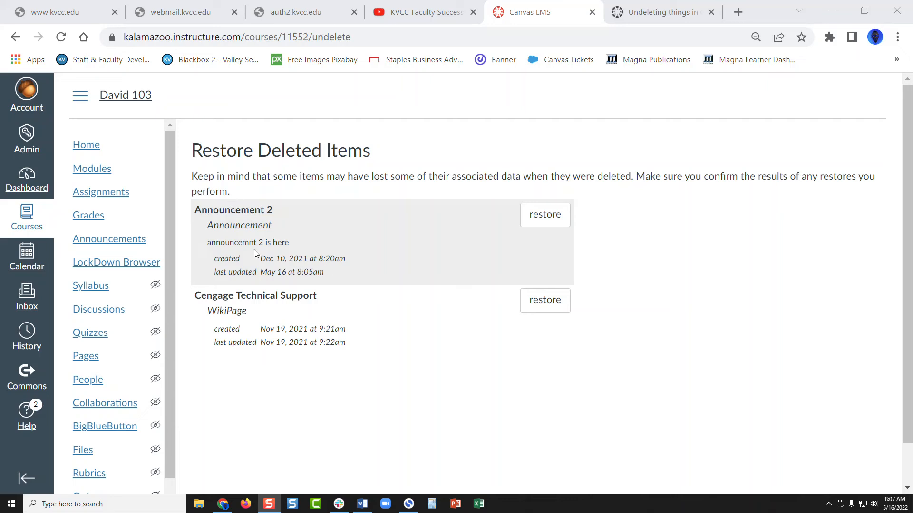
{"action": "mouse_move", "coordinate": [305, 262]}
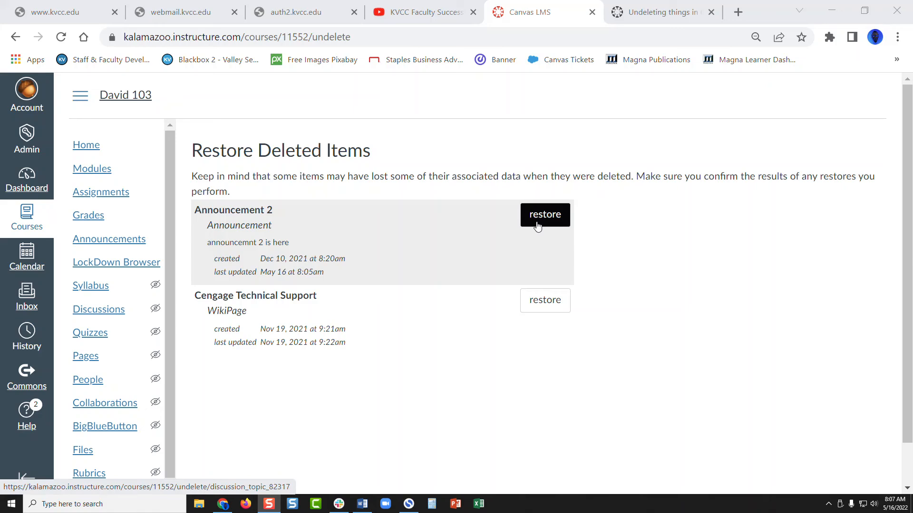
Restore Announcement 2 and confirm, leaving Cengage Technical Support as the only deleted item
{"action": "left_click", "coordinate": [544, 214]}
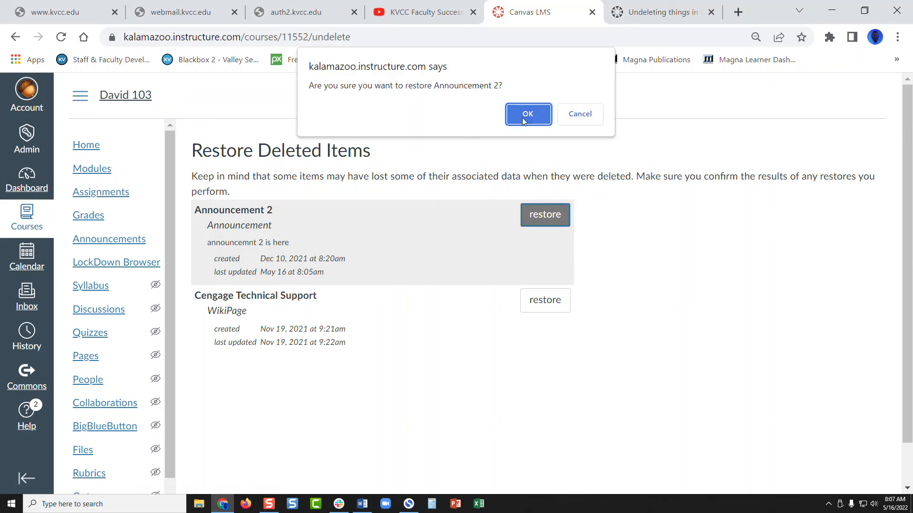
{"action": "left_click", "coordinate": [527, 113]}
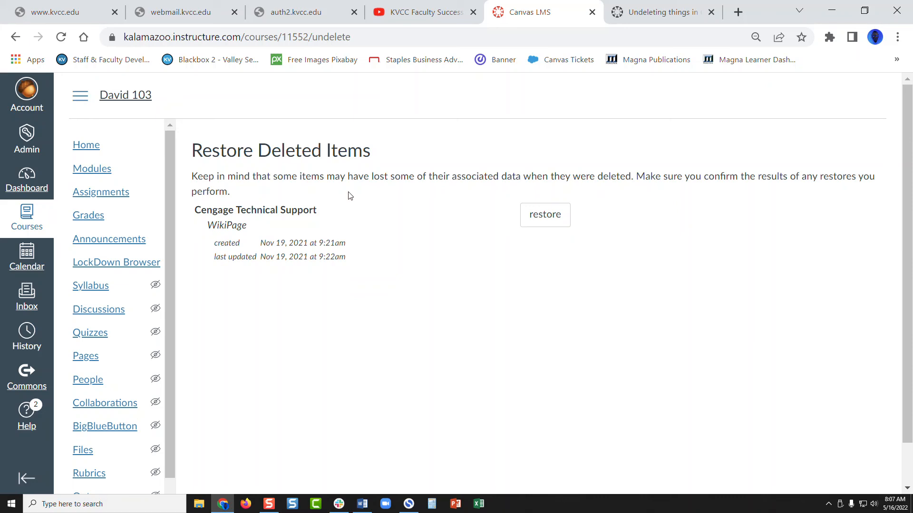
{"action": "mouse_move", "coordinate": [335, 196]}
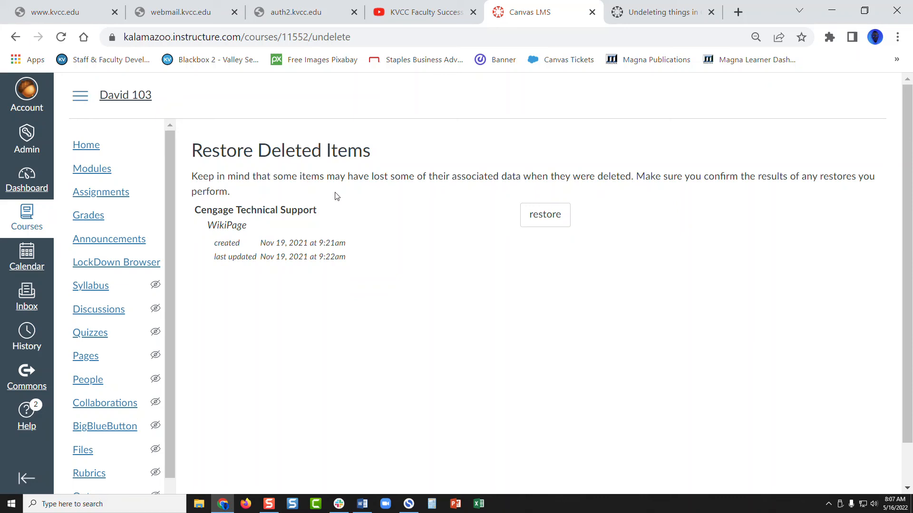
{"action": "mouse_move", "coordinate": [321, 196]}
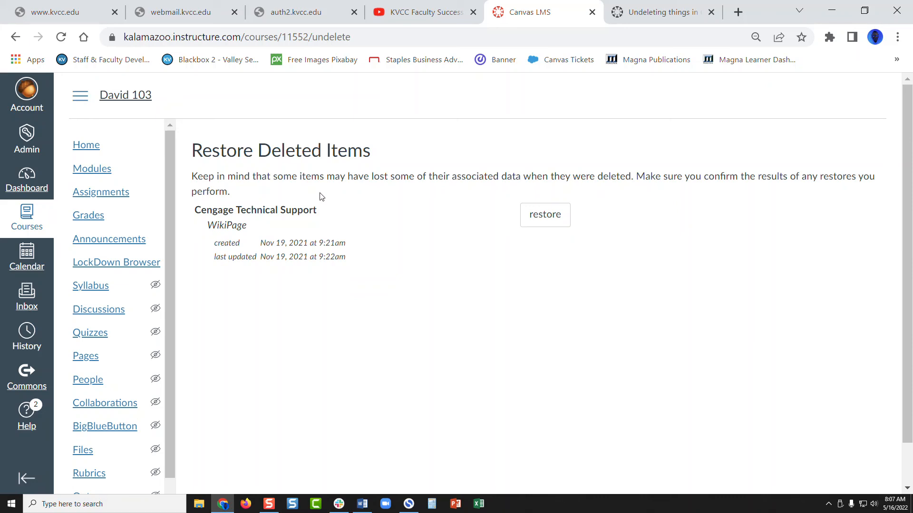
{"action": "scroll", "scroll_direction": "down", "scroll_amount": 3}
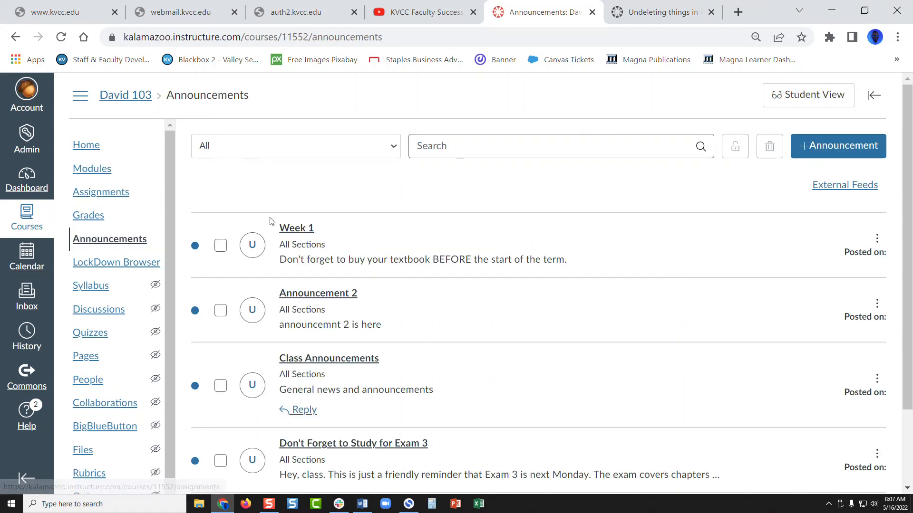
{"action": "mouse_move", "coordinate": [317, 293]}
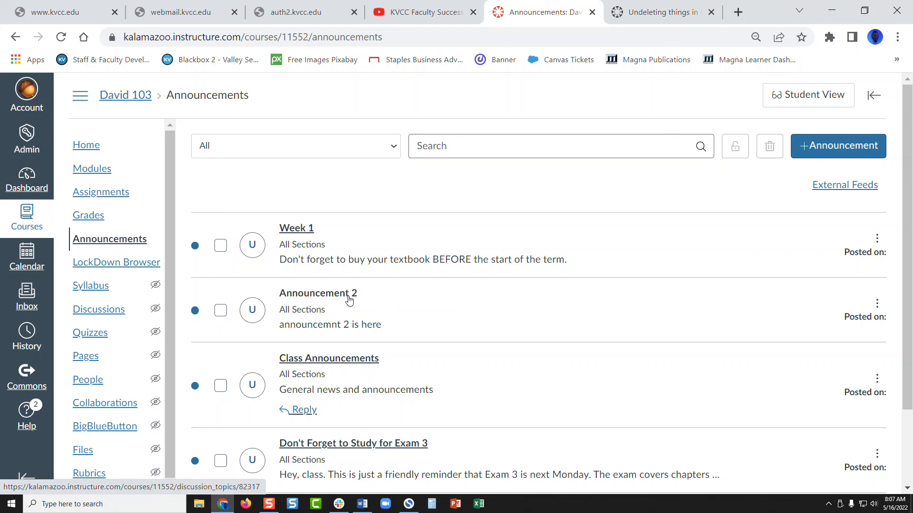